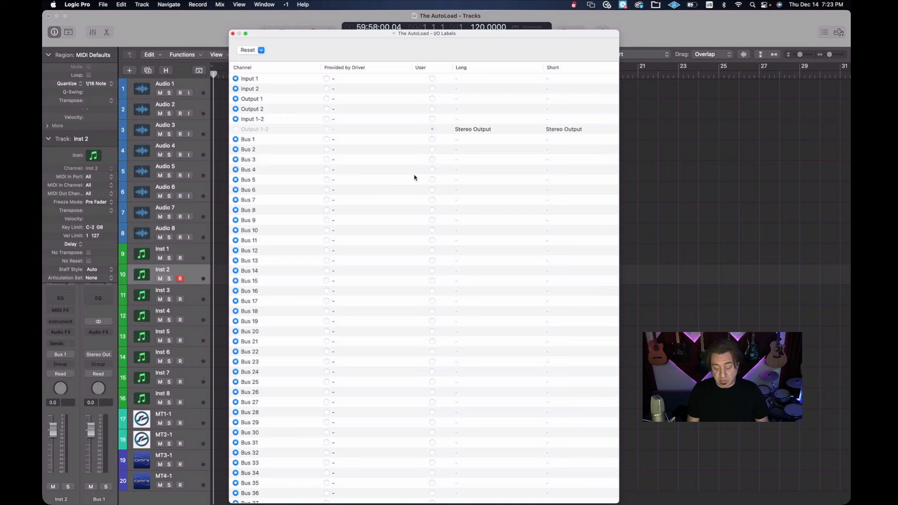
# Enter Drums as the Long label for Bus 1 in I/O Labels
pyautogui.click(248, 139)
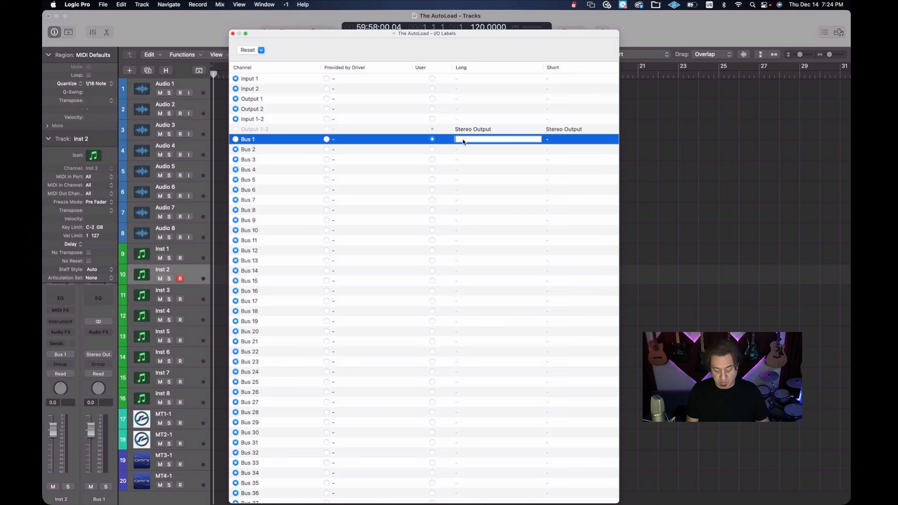
pyautogui.write('Drums')
pyautogui.click(498, 149)
pyautogui.write('Perc')
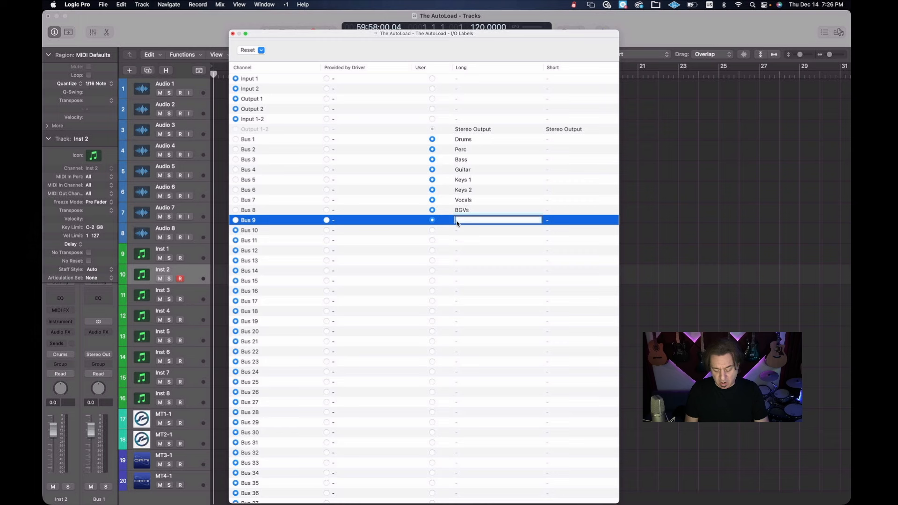
pyautogui.write('FX Rtn')
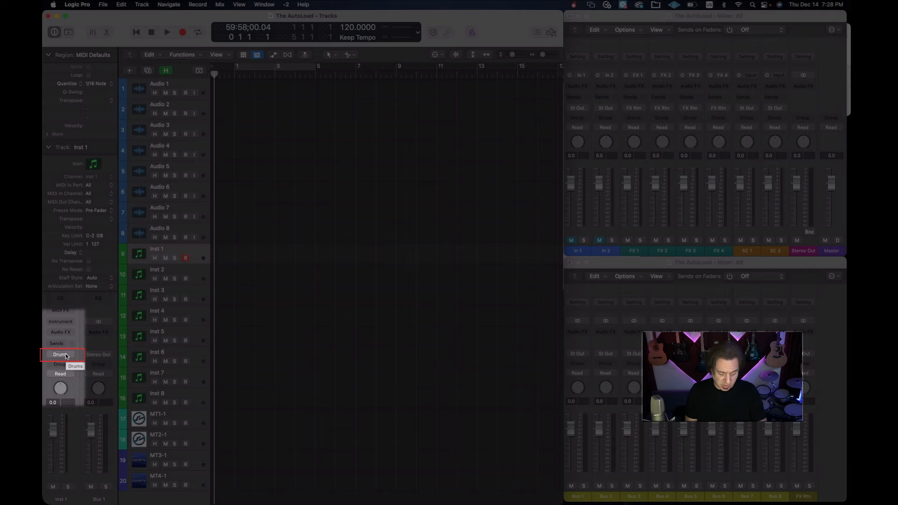
pyautogui.click(60, 355)
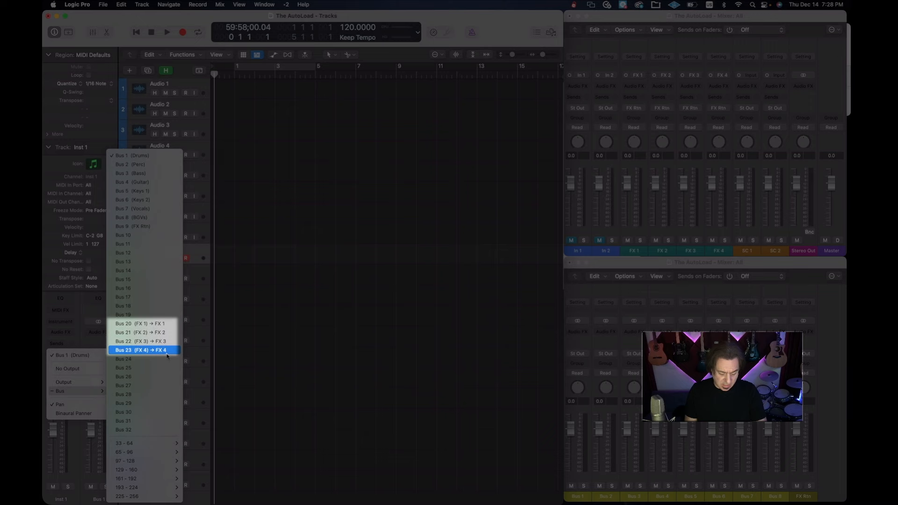
pyautogui.click(144, 350)
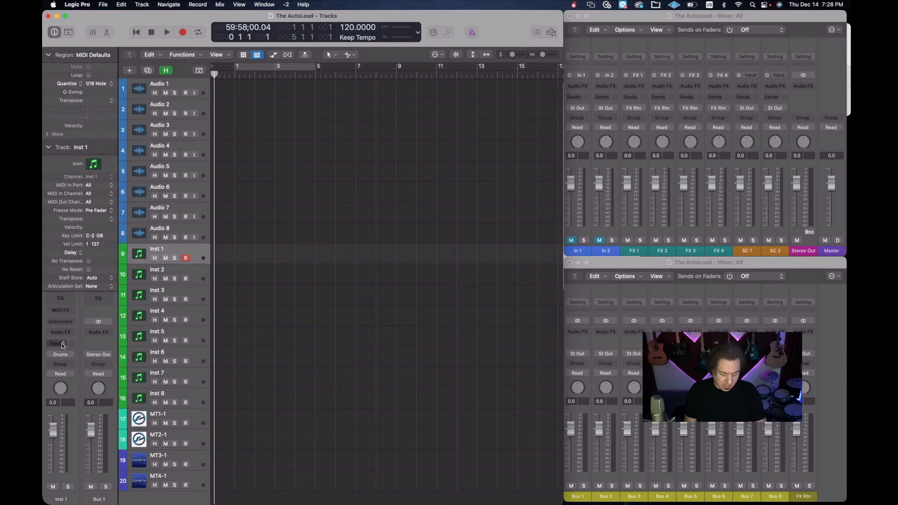
pyautogui.click(59, 343)
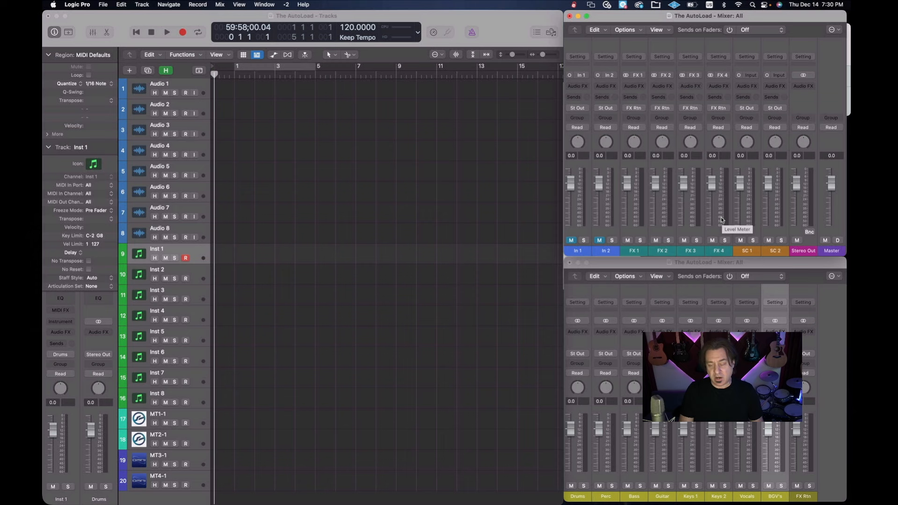
# Load a stereo Space Designer on FX 1's Audio FX slot and close its window
pyautogui.click(634, 86)
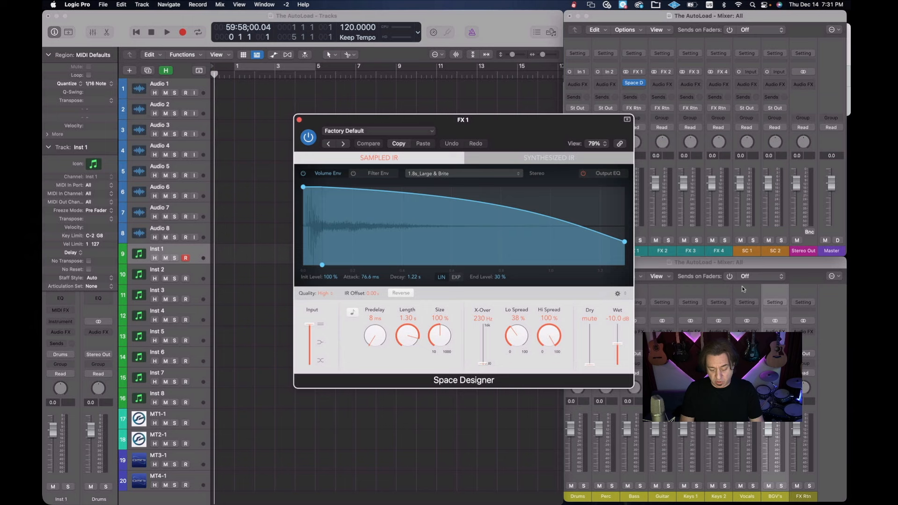
pyautogui.click(379, 131)
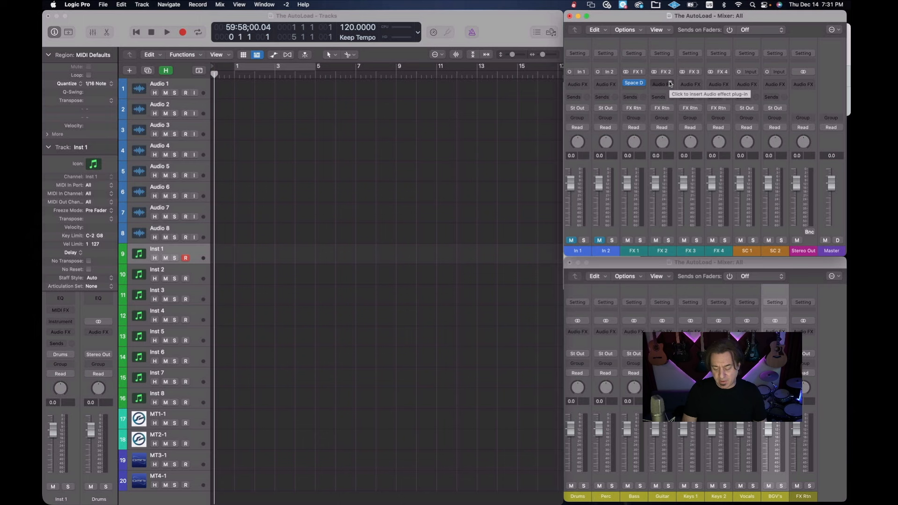
# Insert a Stereo Delay on FX 2 and a stereo Space Designer on FX 3
pyautogui.click(662, 84)
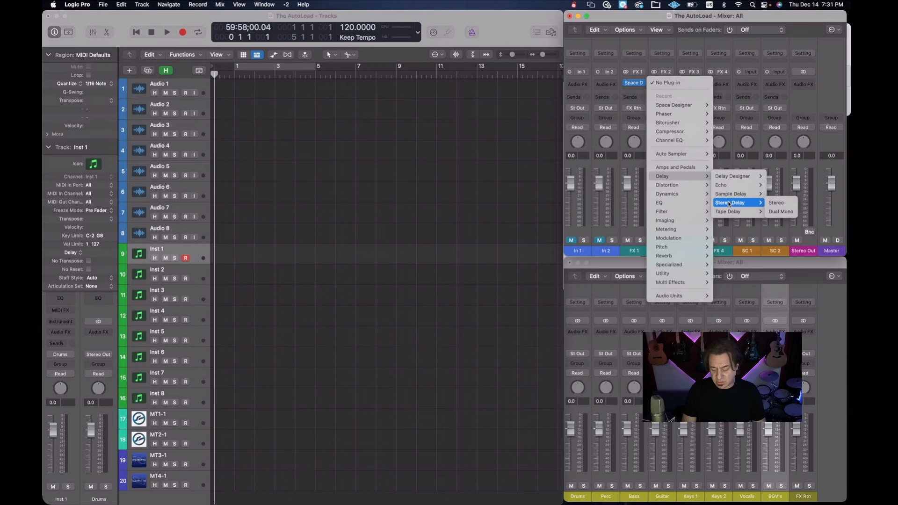
pyautogui.click(776, 203)
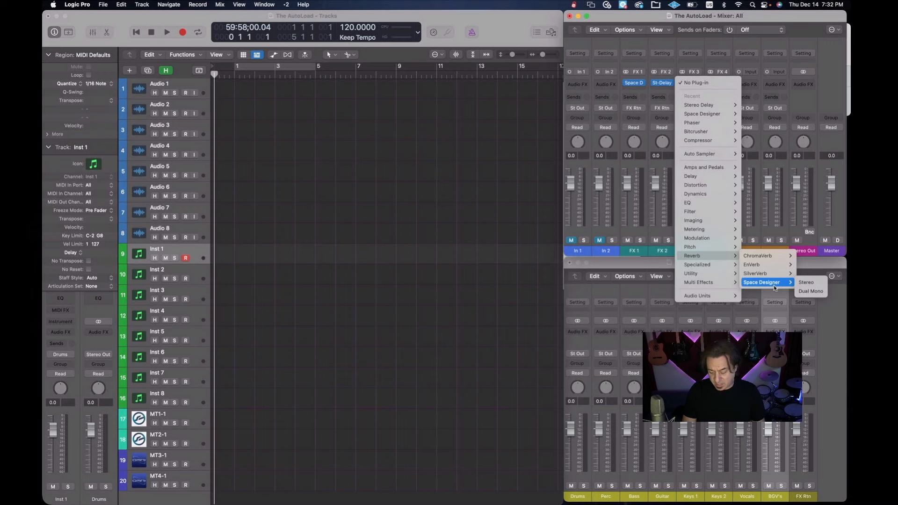
pyautogui.click(806, 282)
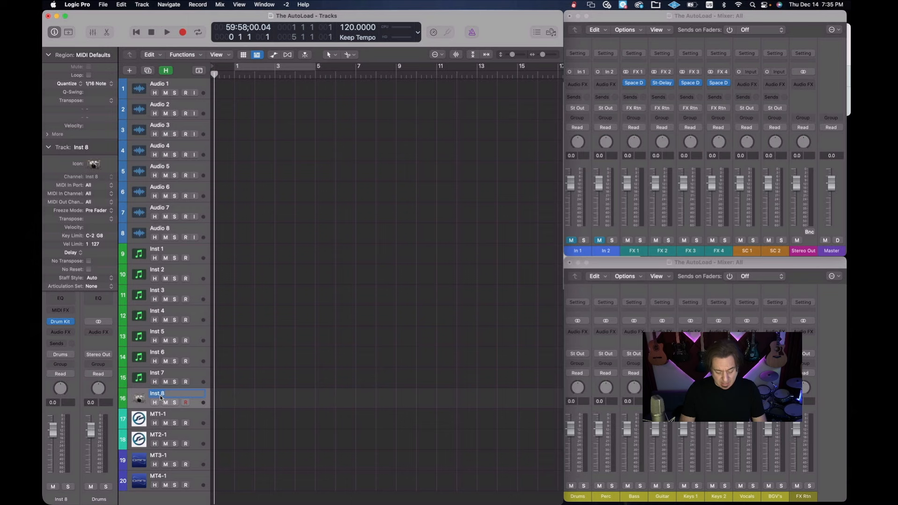
# Rename the Inst 8 drum-kit track header to Drums
pyautogui.write('Drums')
pyautogui.click(179, 84)
pyautogui.write('ST Track')
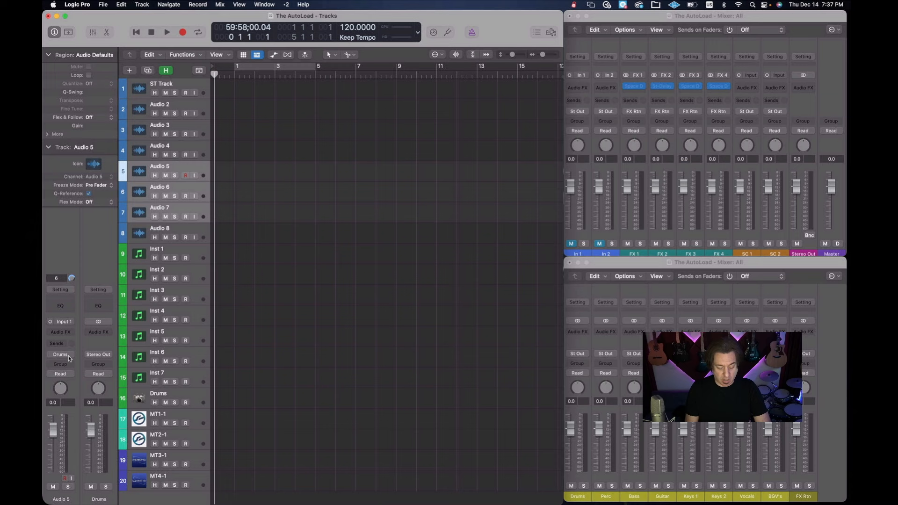
# Set Audio 5's inspector output slot to Bus 1 (Drums)
pyautogui.click(161, 190)
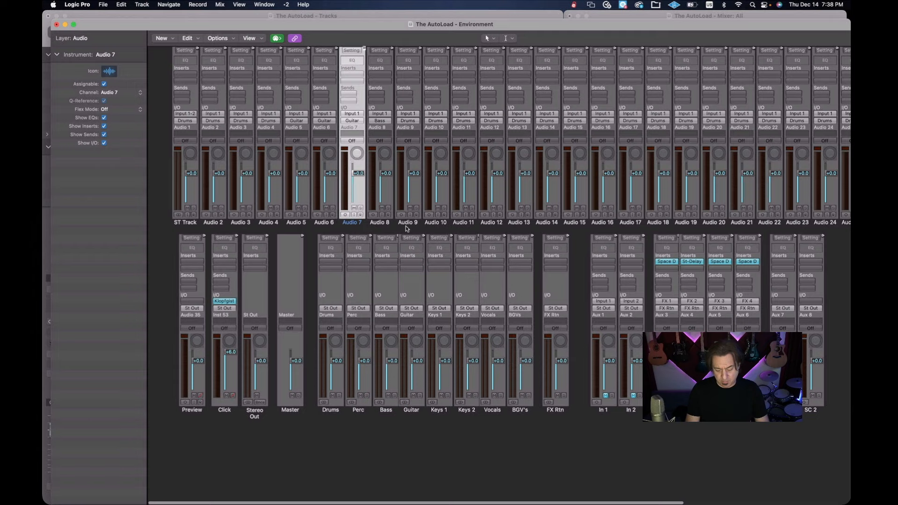
# In the Environment's audio layer, select the Audio 8 channel and open its context menu
pyautogui.hscroll(3)
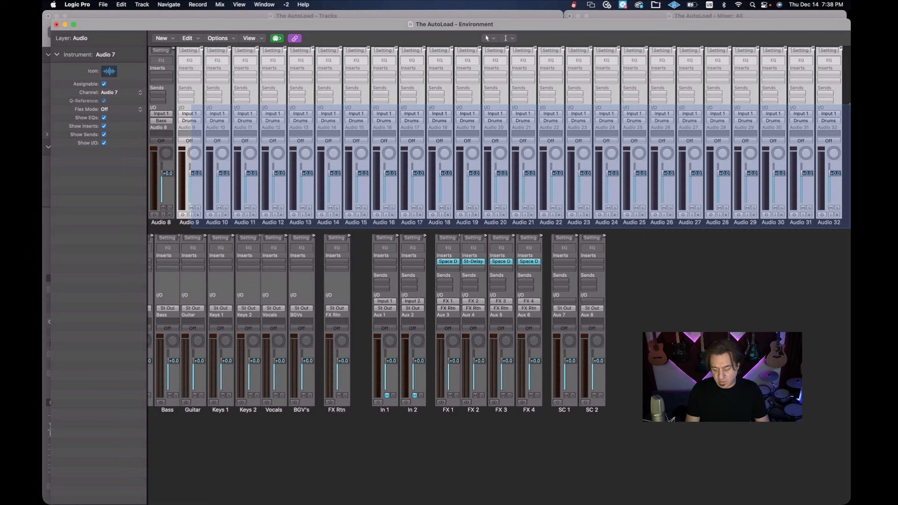
pyautogui.click(189, 113)
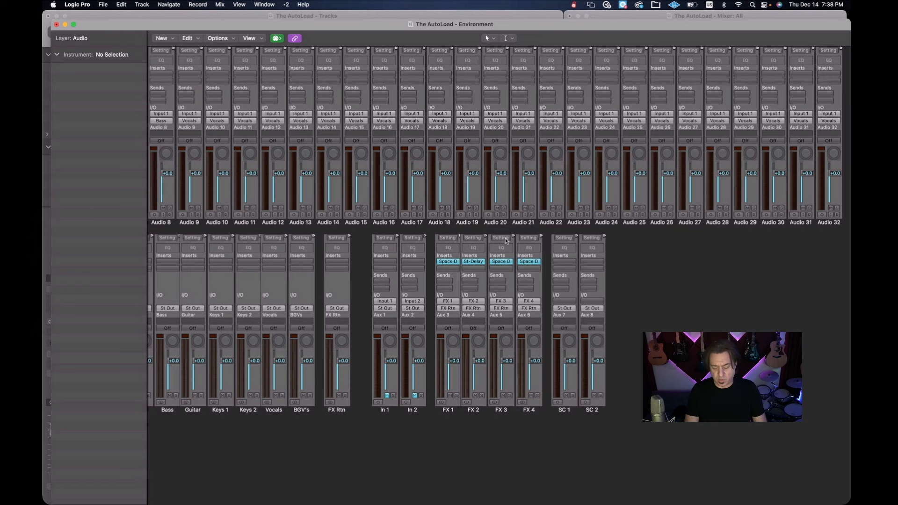
pyautogui.moveTo(689, 262)
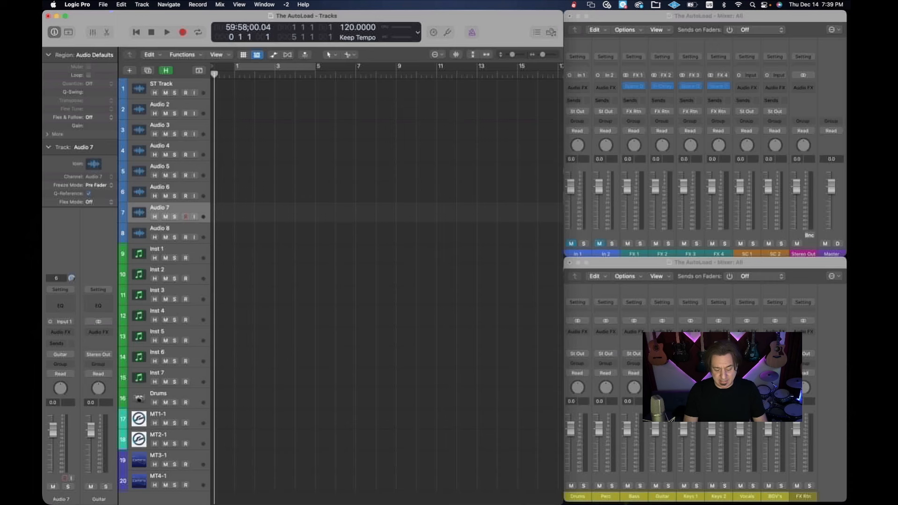
pyautogui.click(166, 228)
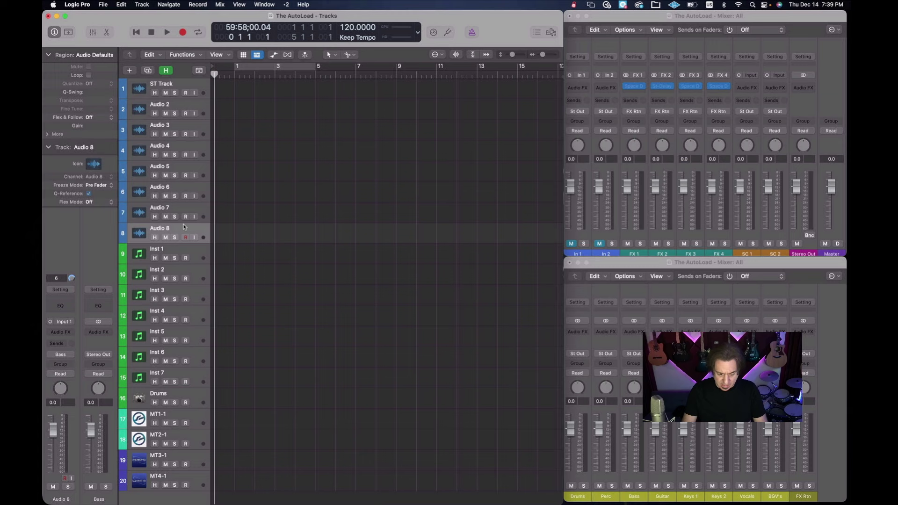
pyautogui.rightClick(159, 253)
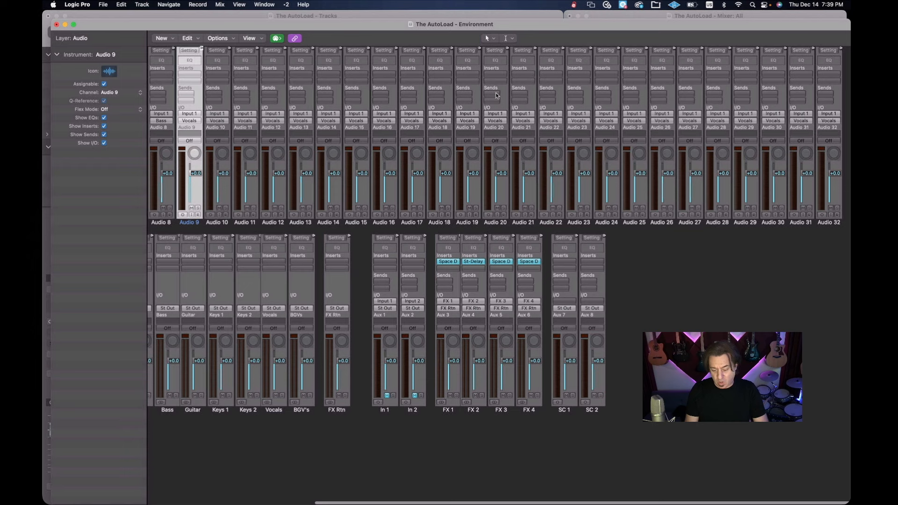
pyautogui.moveTo(663, 186)
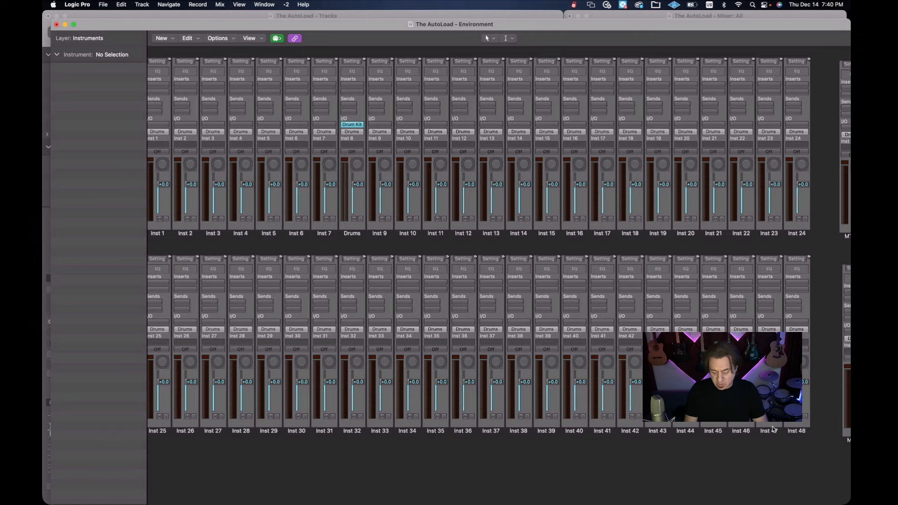
# Create an Audio 9 track below Audio 8 with its output on the Vocals bus
pyautogui.click(165, 170)
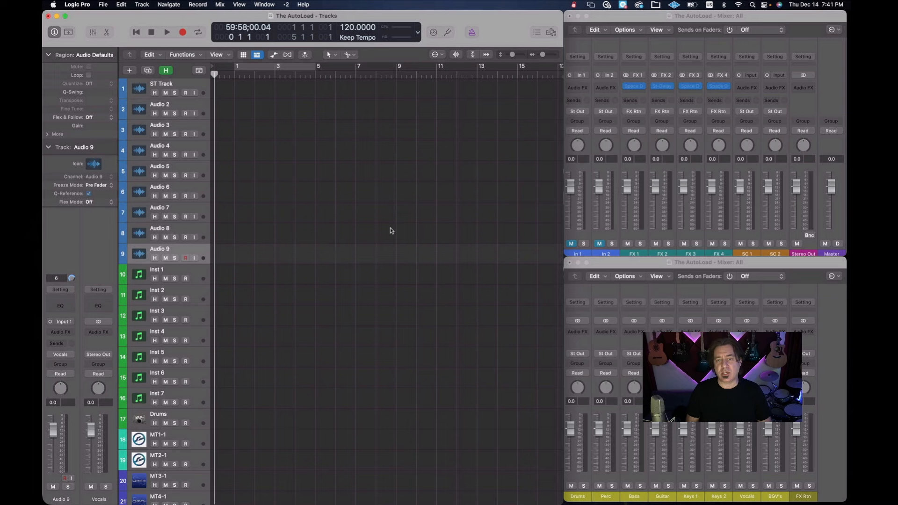
# Switch back to the Environment window showing the Inst channel strips
pyautogui.click(157, 269)
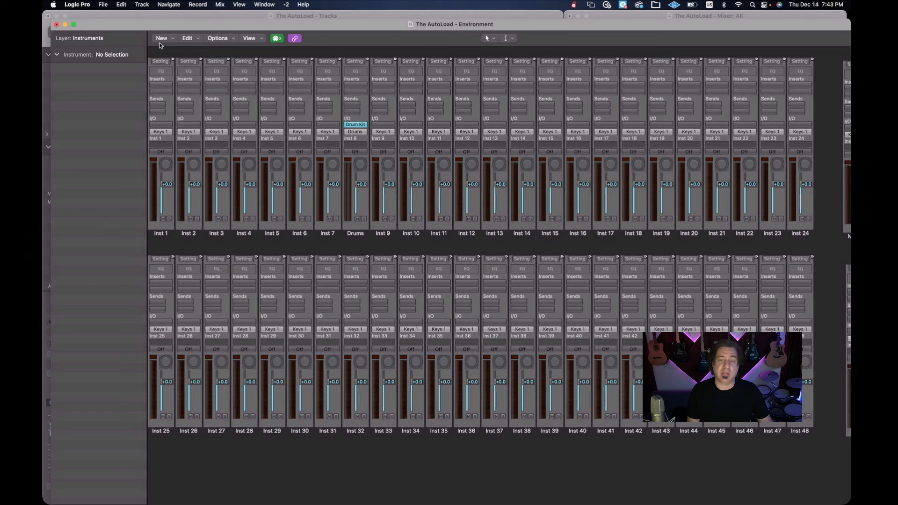
# Create a new multi-instrument object in the layer and open its settings
pyautogui.click(162, 38)
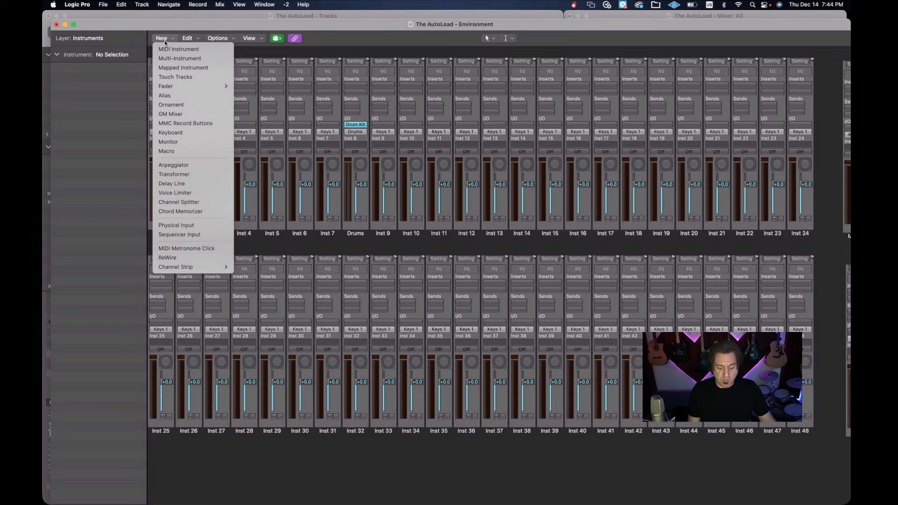
pyautogui.moveTo(179, 58)
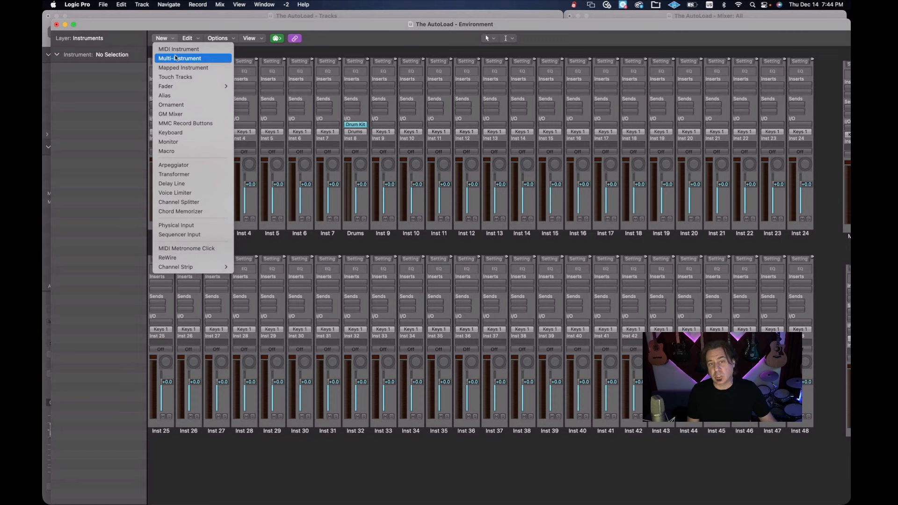
pyautogui.click(179, 58)
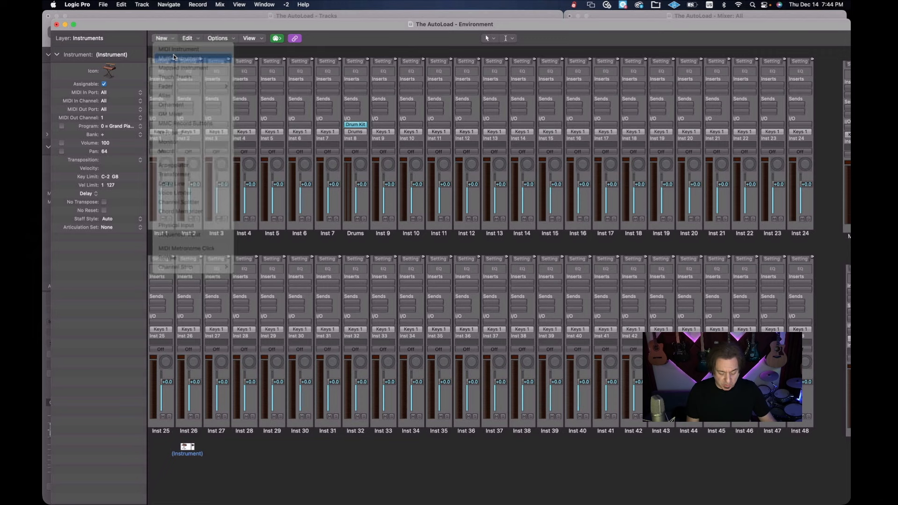
pyautogui.click(177, 58)
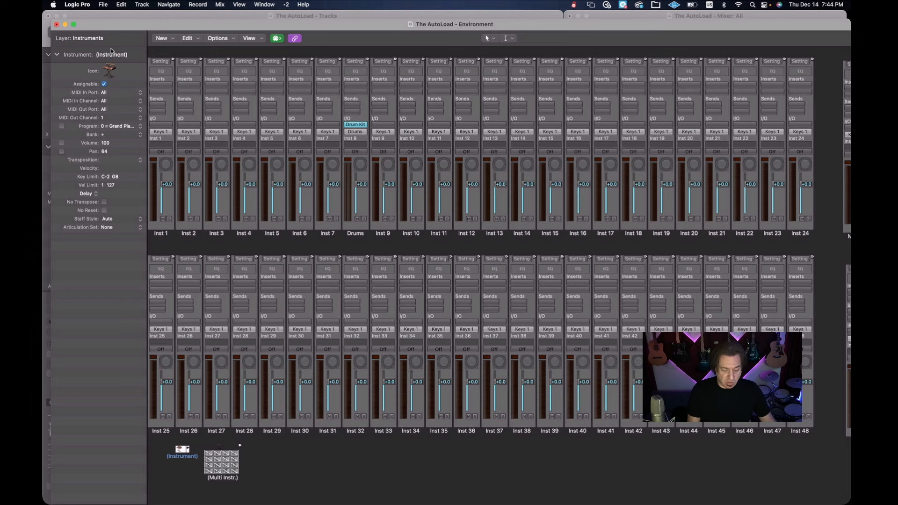
pyautogui.doubleClick(111, 54)
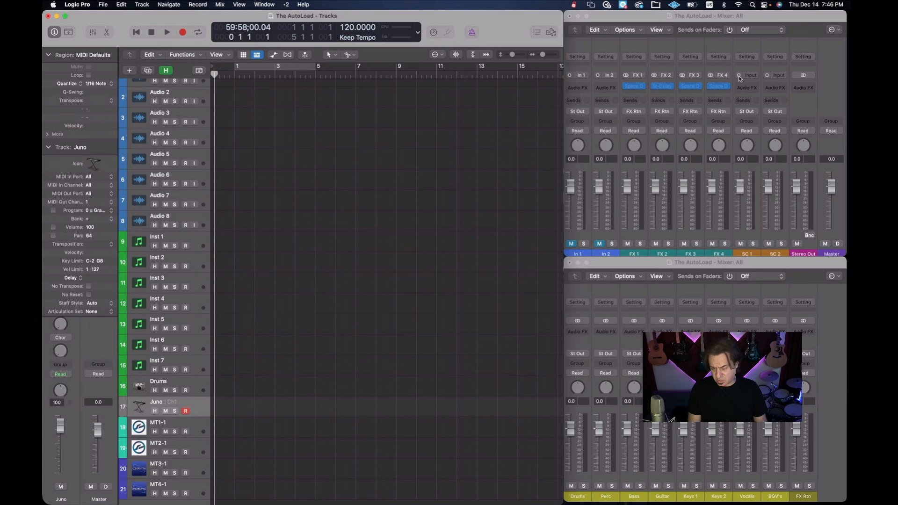
# Choose Input 1-2 as the SC 1 aux's input source in the Mixer
pyautogui.click(751, 75)
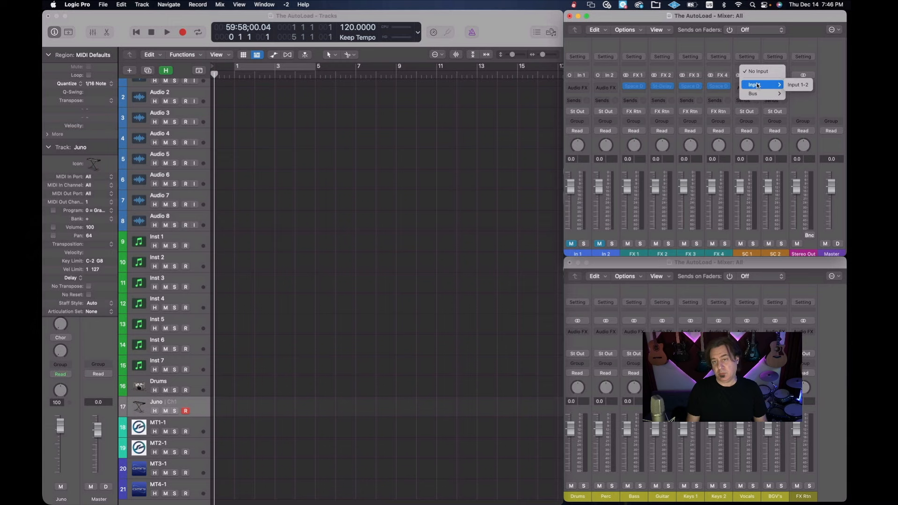
pyautogui.click(799, 85)
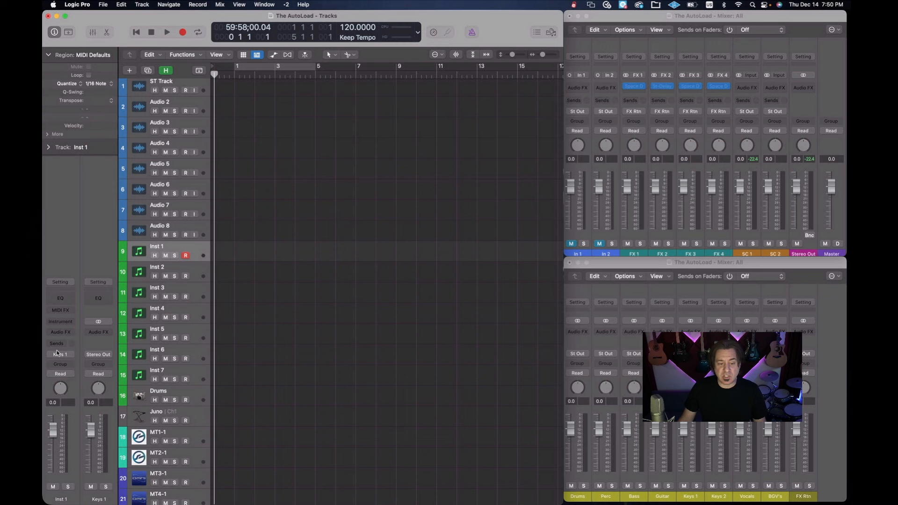
# Route an Inst 1 send to the FX 1 bus, then close the Stage Plate reverb window
pyautogui.click(56, 344)
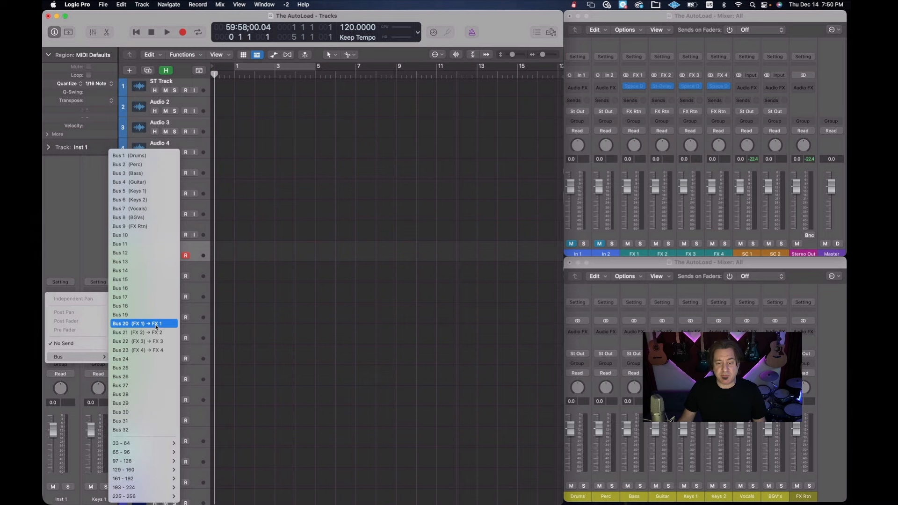
pyautogui.click(141, 323)
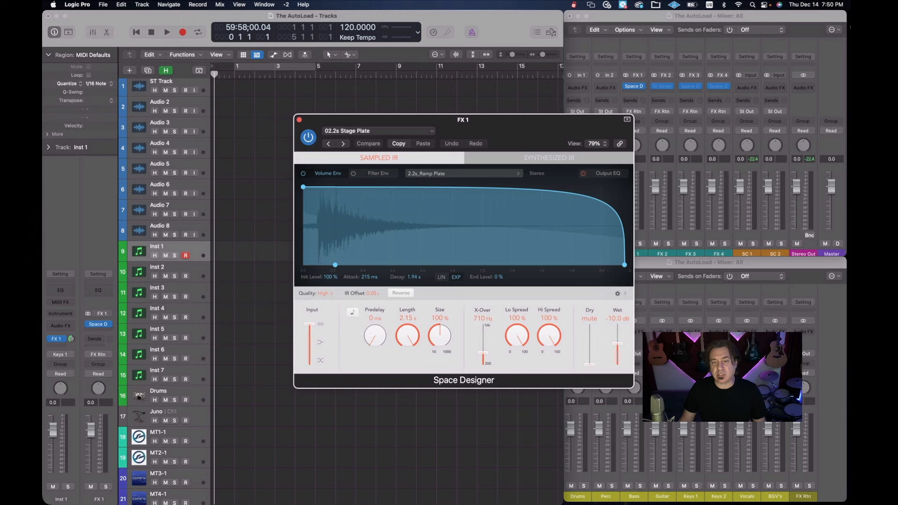
pyautogui.click(299, 120)
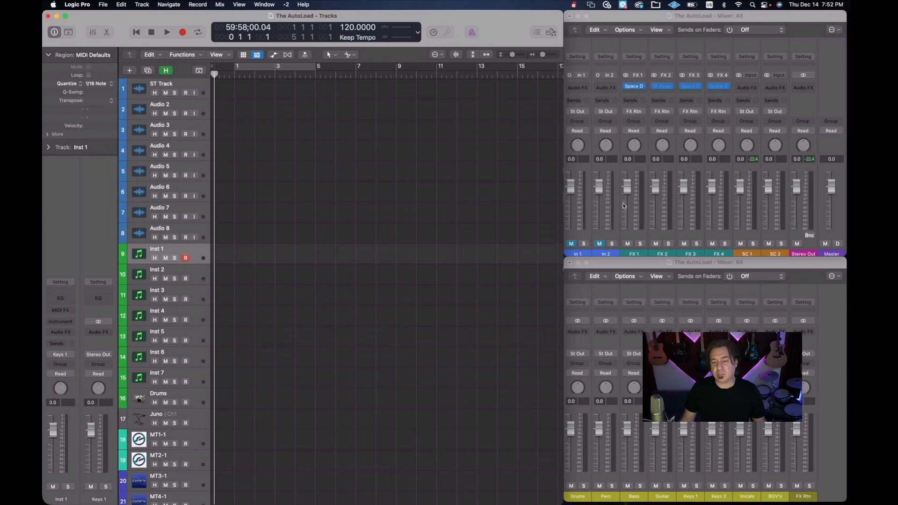
pyautogui.moveTo(420, 231)
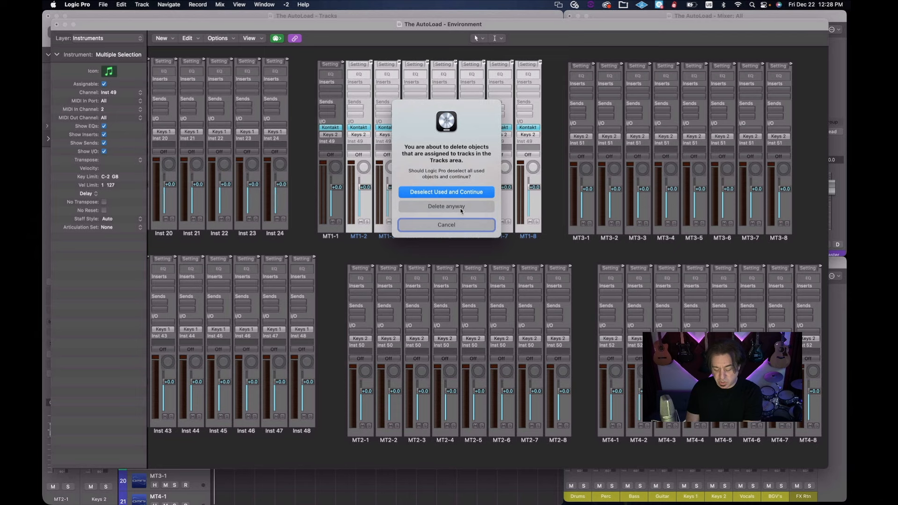
# Confirm 'Delete anyway' to remove the unused MT sub-channel objects
pyautogui.click(447, 206)
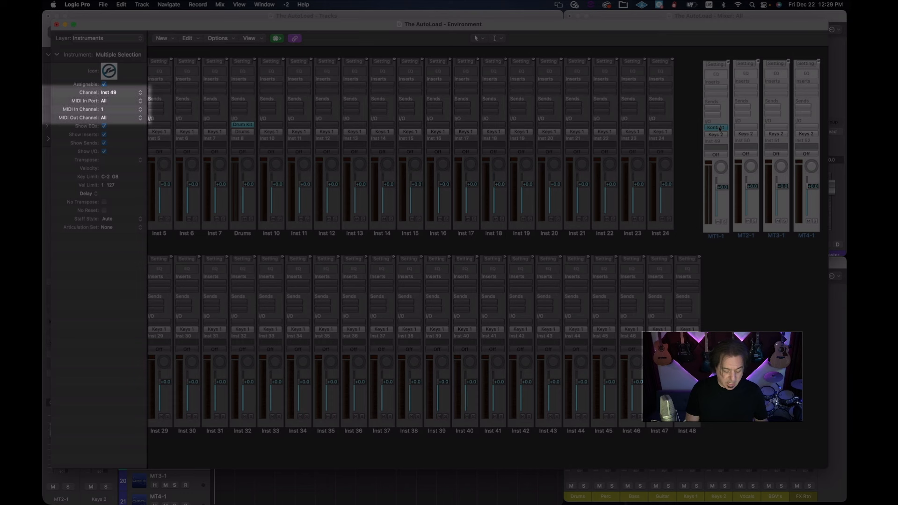
# Set MT1-1 through MT4-1 MIDI In Channel to All and adjust their output channel
pyautogui.click(84, 109)
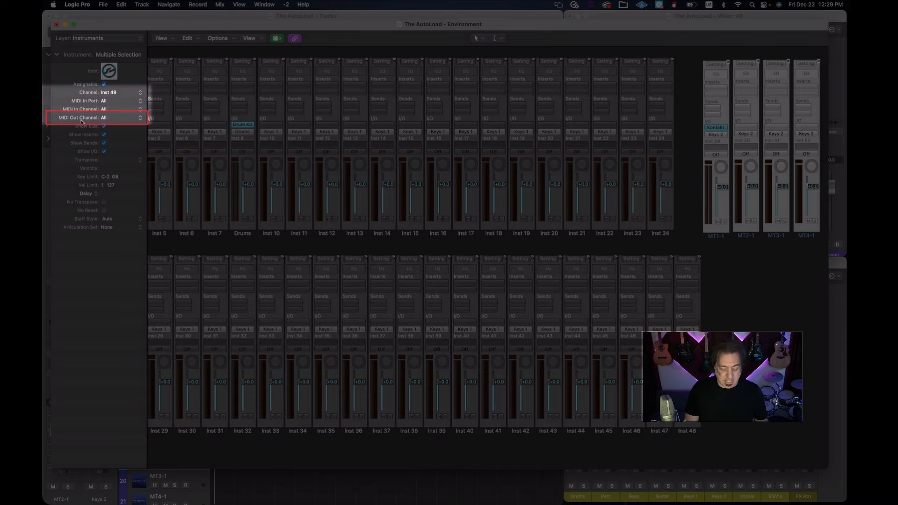
pyautogui.click(715, 236)
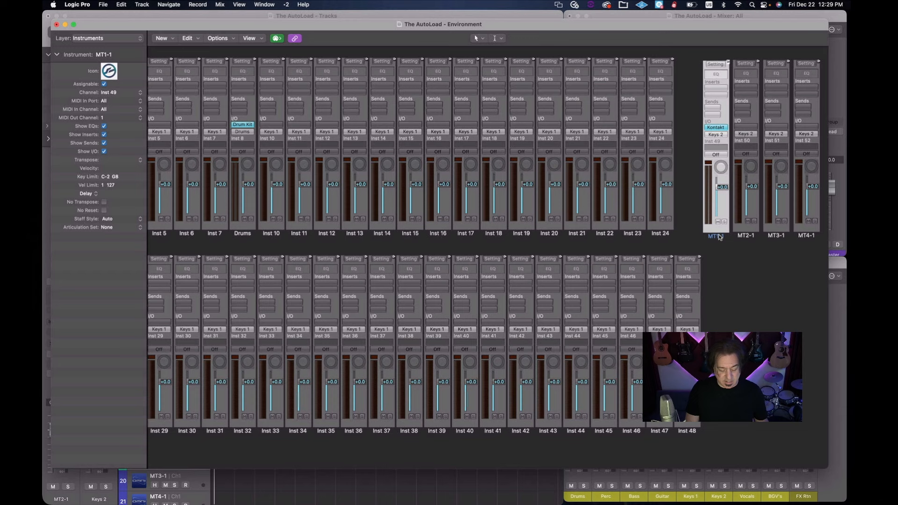
pyautogui.moveTo(743, 249)
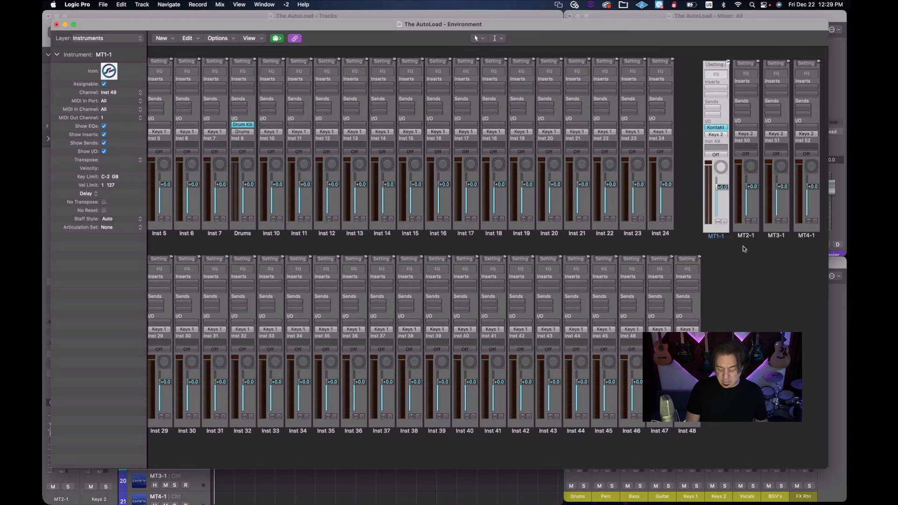
# Rename the first multitimbral object, MT1-1, to 'K 1'
pyautogui.click(746, 235)
pyautogui.write('K 2')
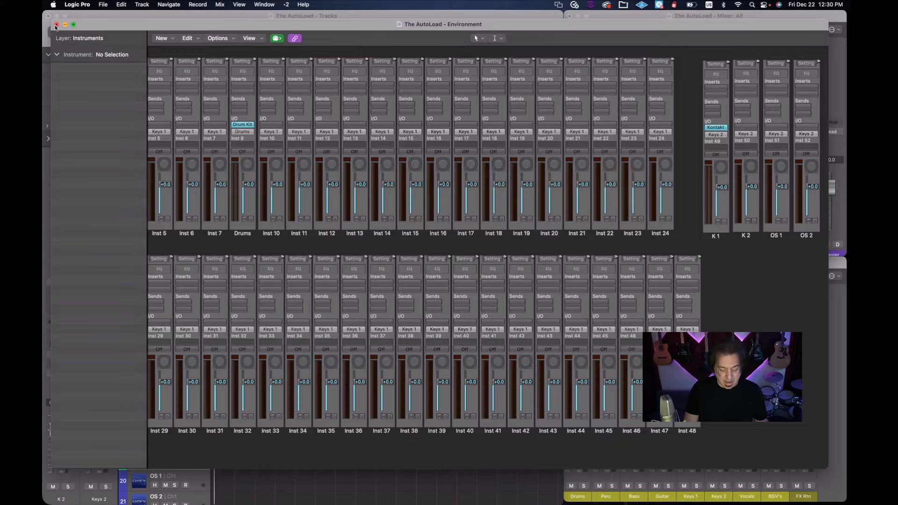
# Close the Environment and create a K 1 channel 2 track below K 1
pyautogui.click(54, 25)
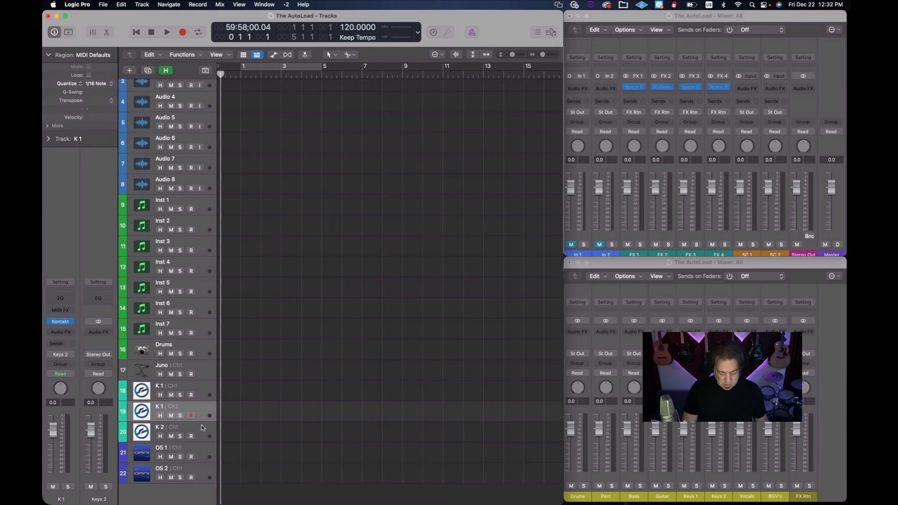
pyautogui.doubleClick(168, 385)
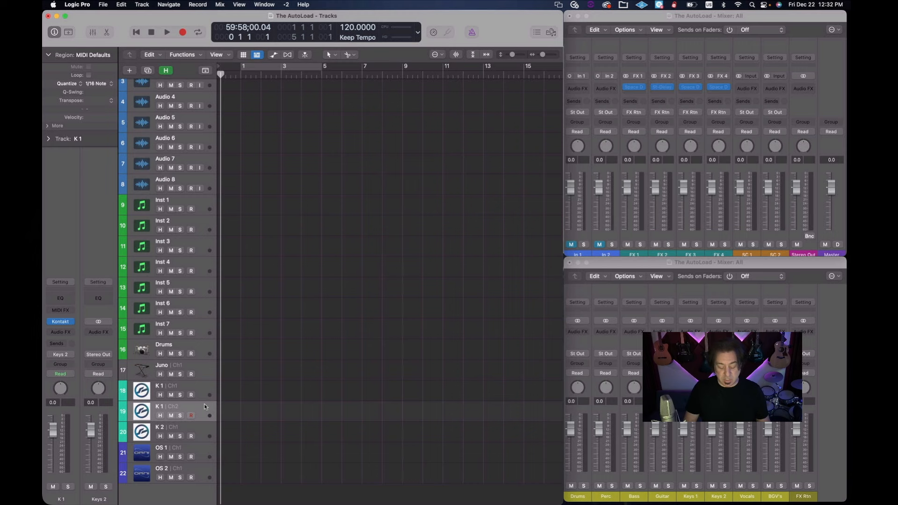
# Check the track's instrument slot menu, then reopen the Environment to see K 1's channel 2 object
pyautogui.click(59, 321)
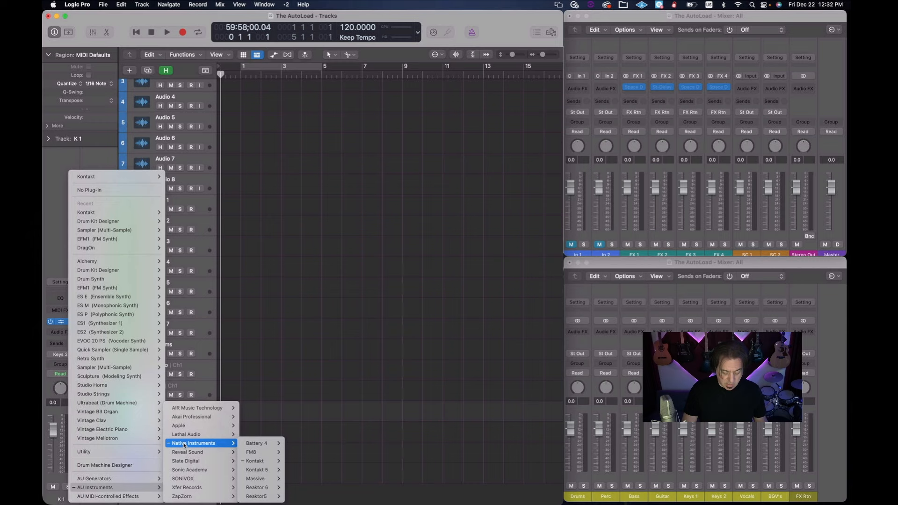
pyautogui.click(254, 461)
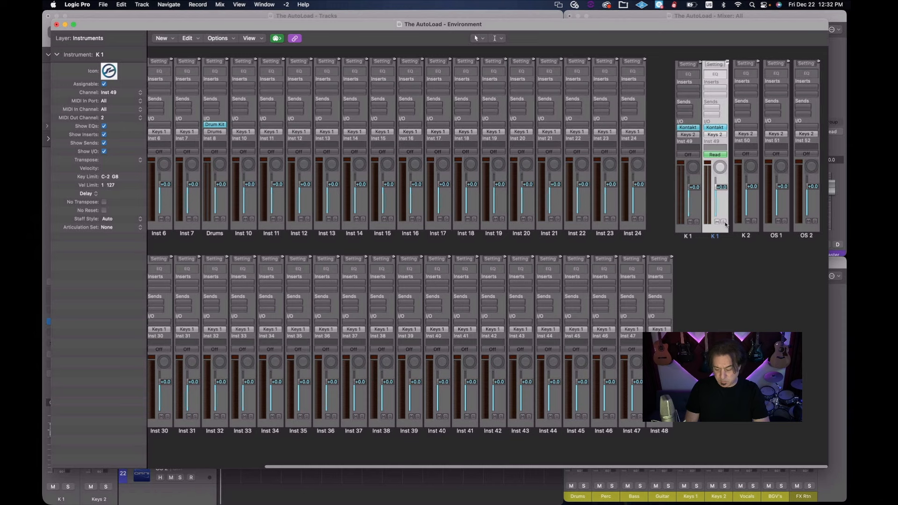
pyautogui.moveTo(815, 239)
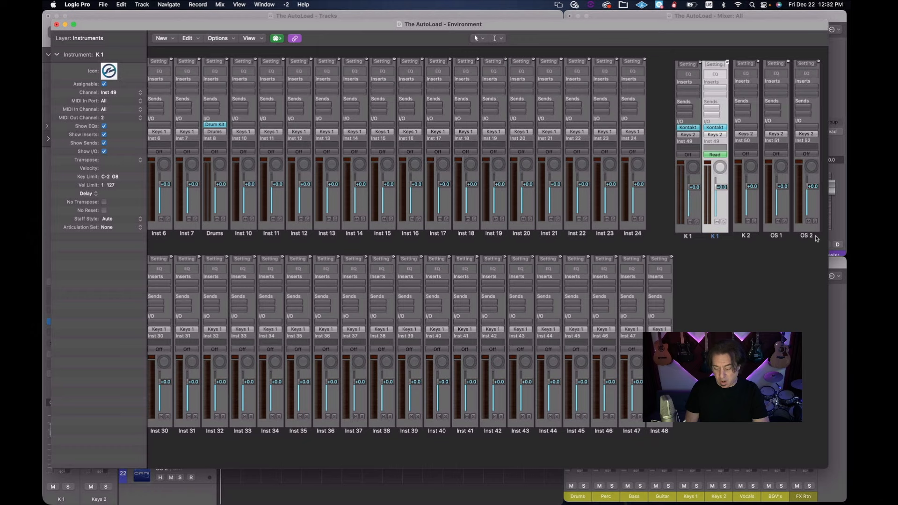